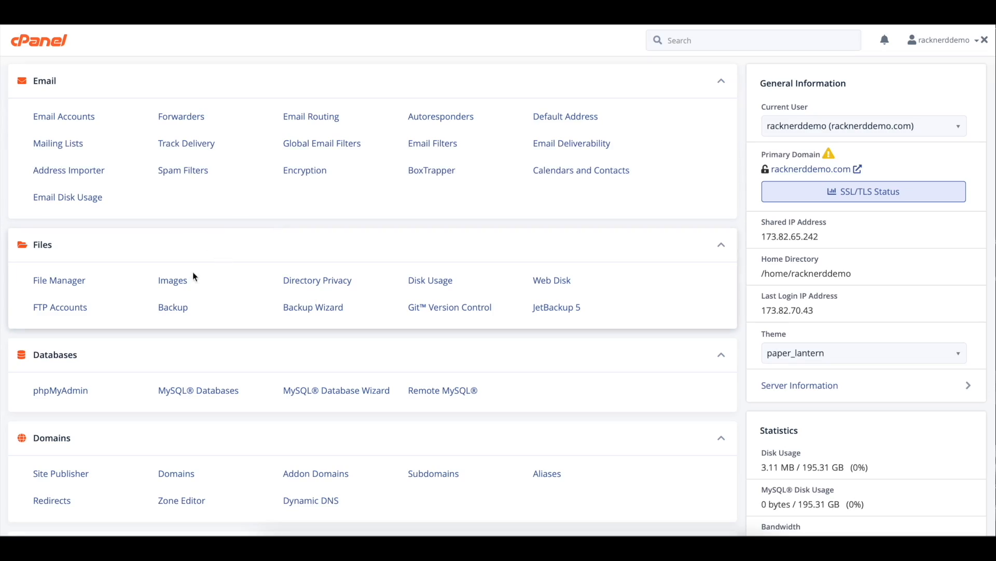
pyautogui.moveTo(557, 307)
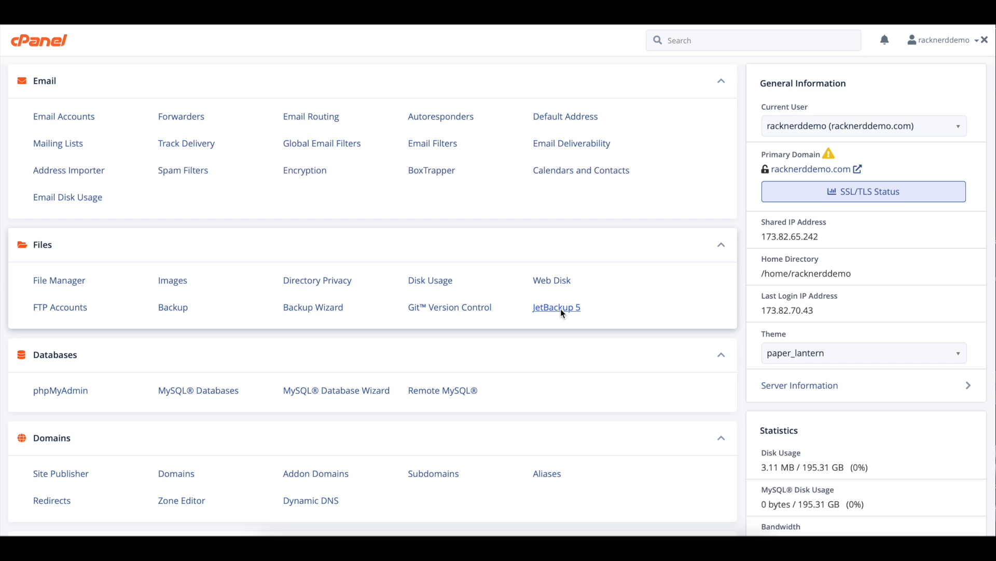
# Launch JetBackup 5 from the cPanel Files section to list the server's accounts
pyautogui.click(556, 308)
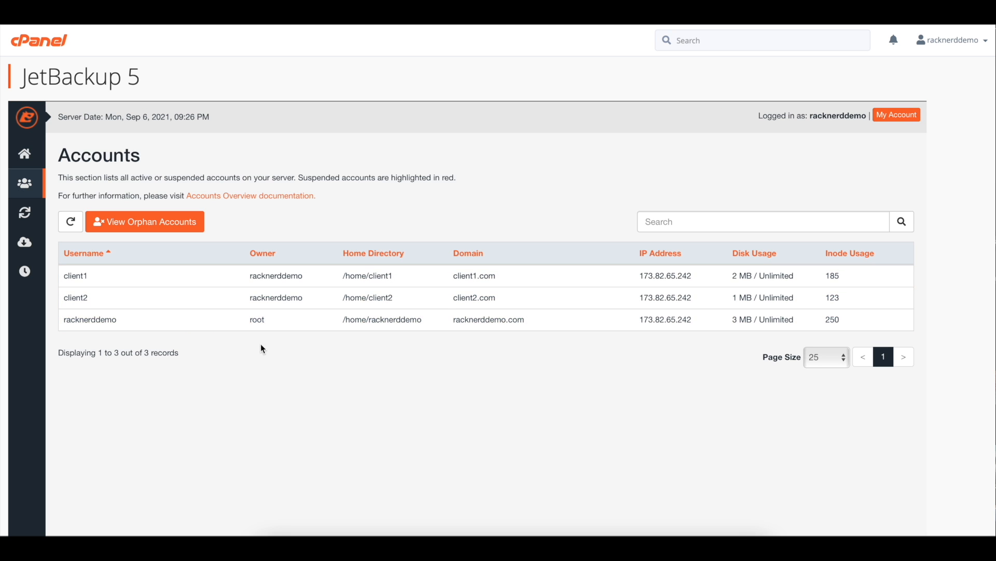
pyautogui.moveTo(169, 251)
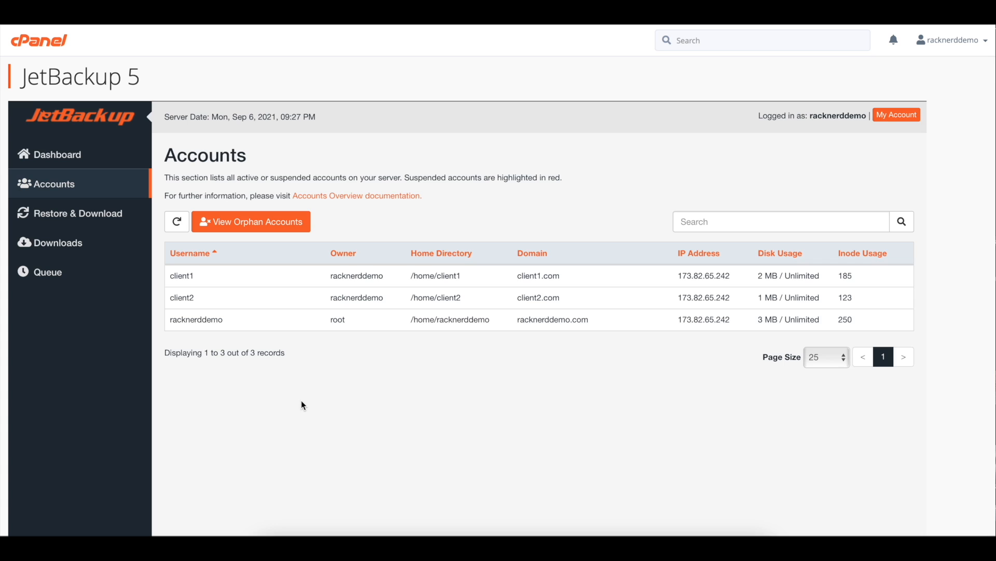
pyautogui.moveTo(295, 359)
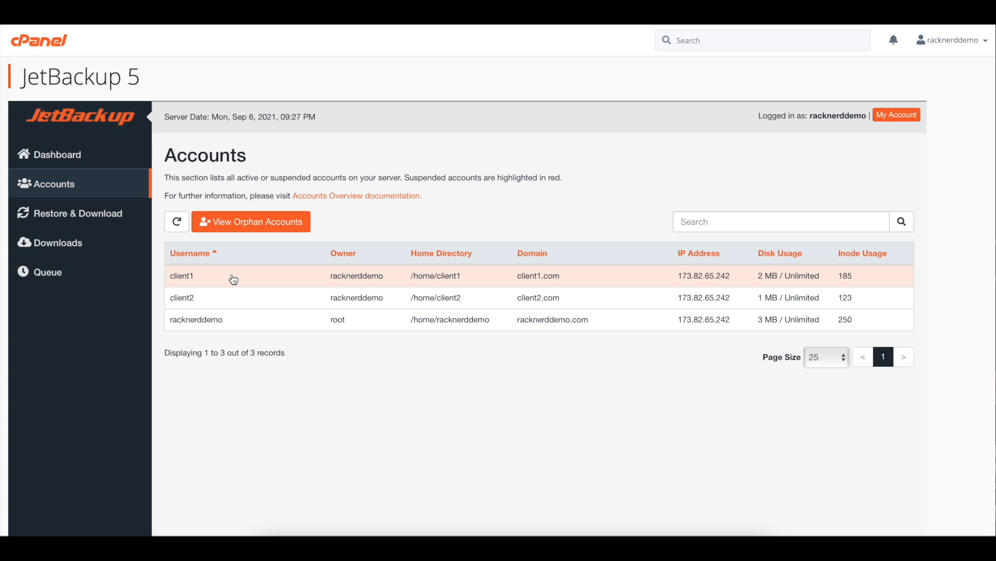
# Open client1's backups and start a restore of its latest full backup
pyautogui.click(181, 275)
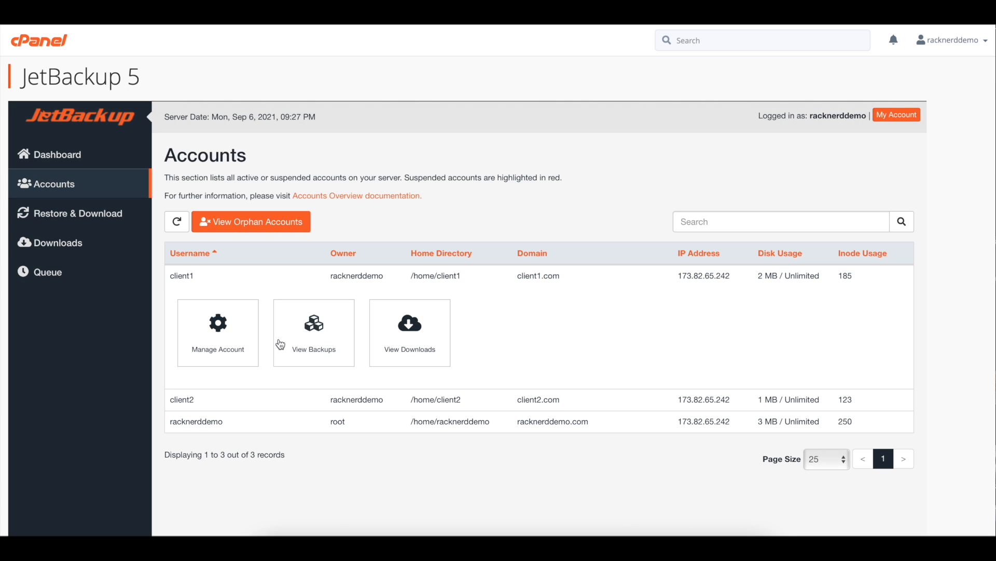
pyautogui.click(313, 332)
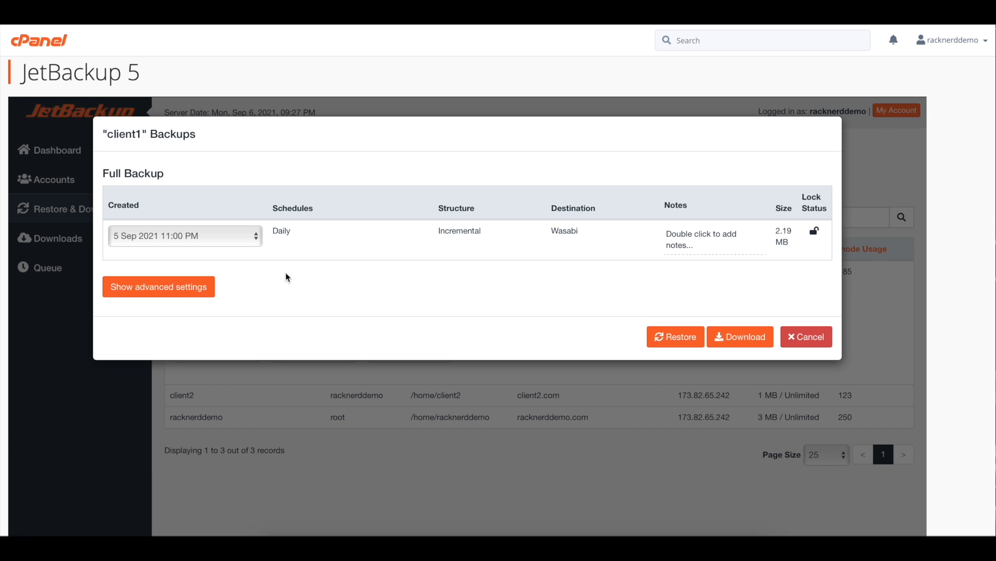
pyautogui.click(675, 336)
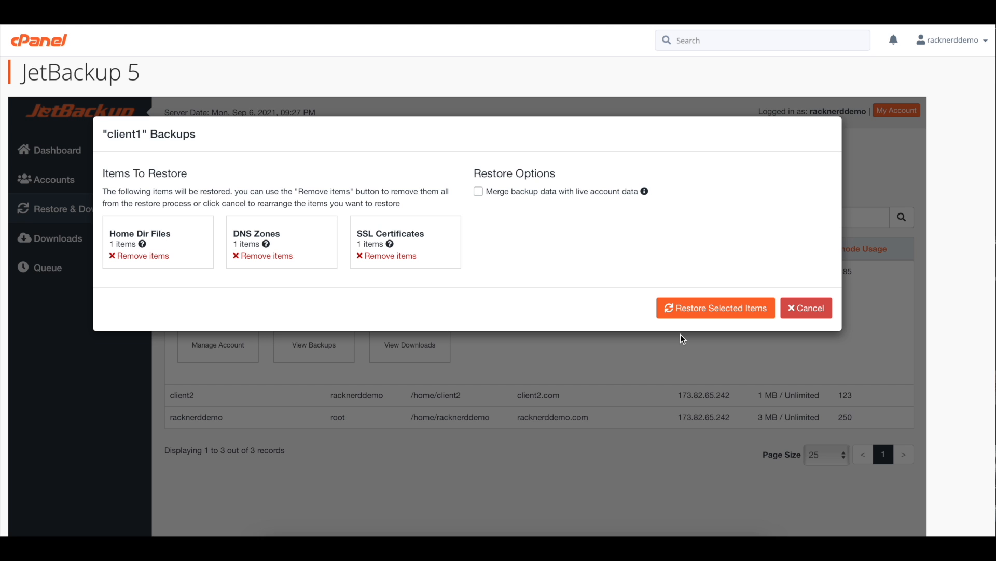
pyautogui.moveTo(177, 268)
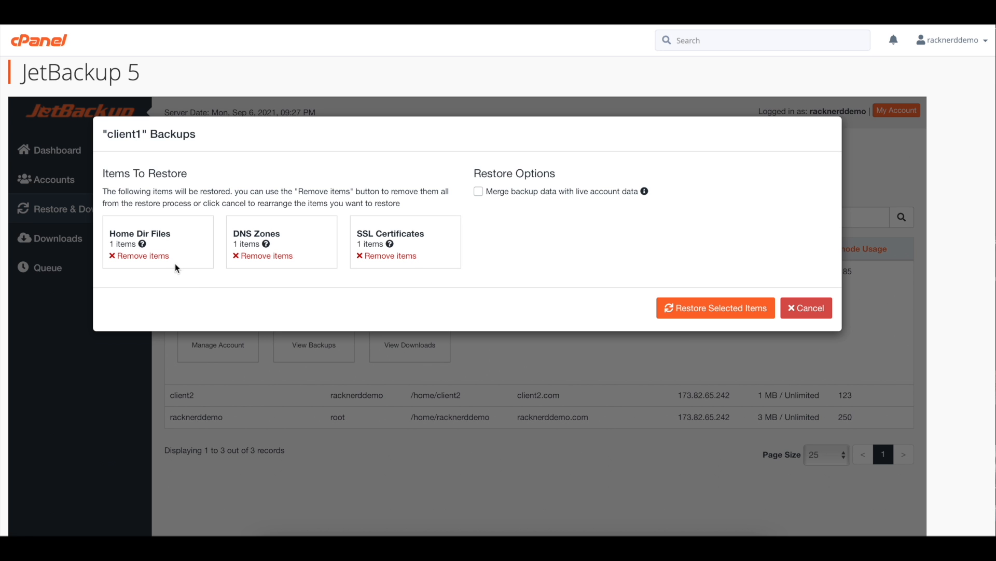
pyautogui.click(806, 308)
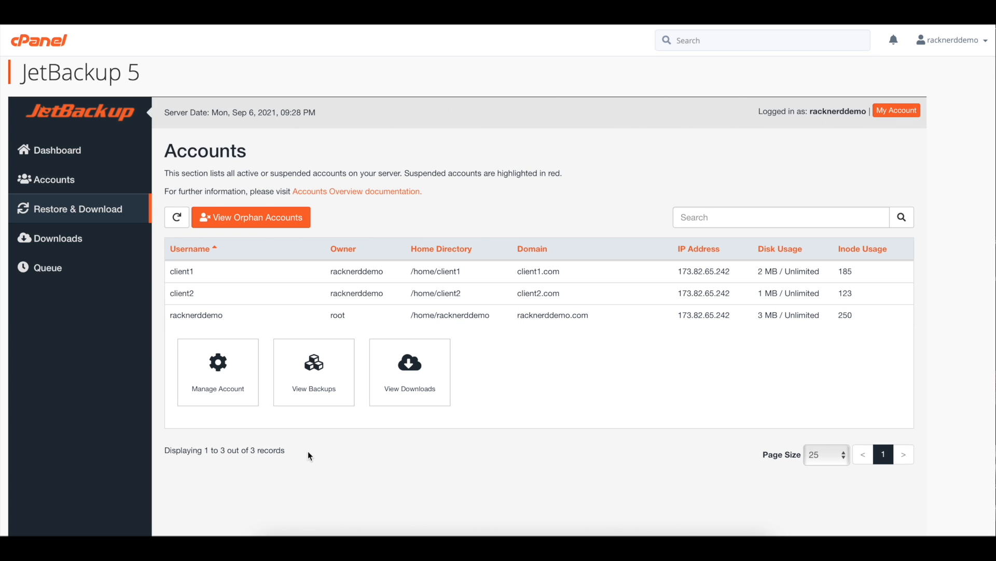
pyautogui.moveTo(305, 453)
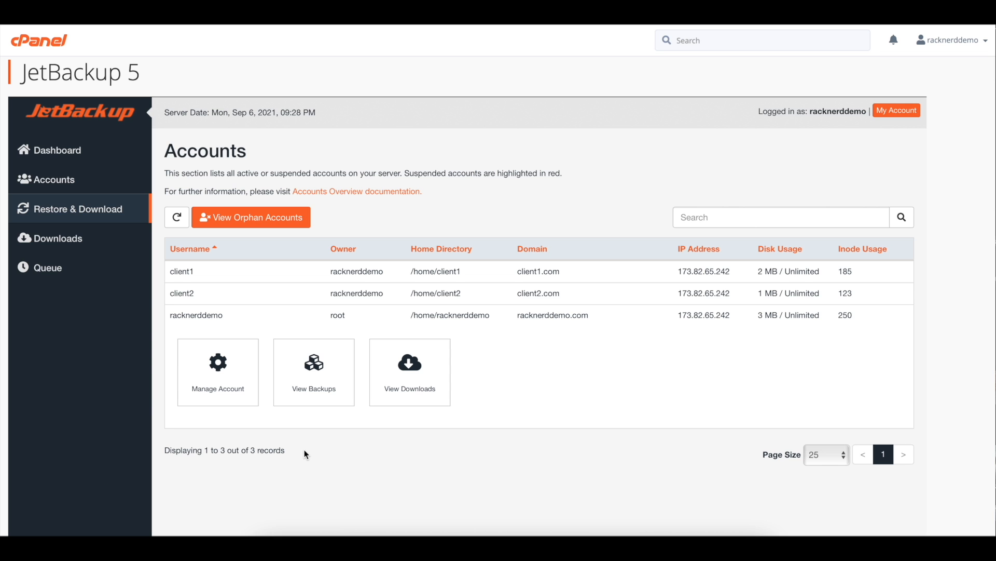
pyautogui.moveTo(244, 392)
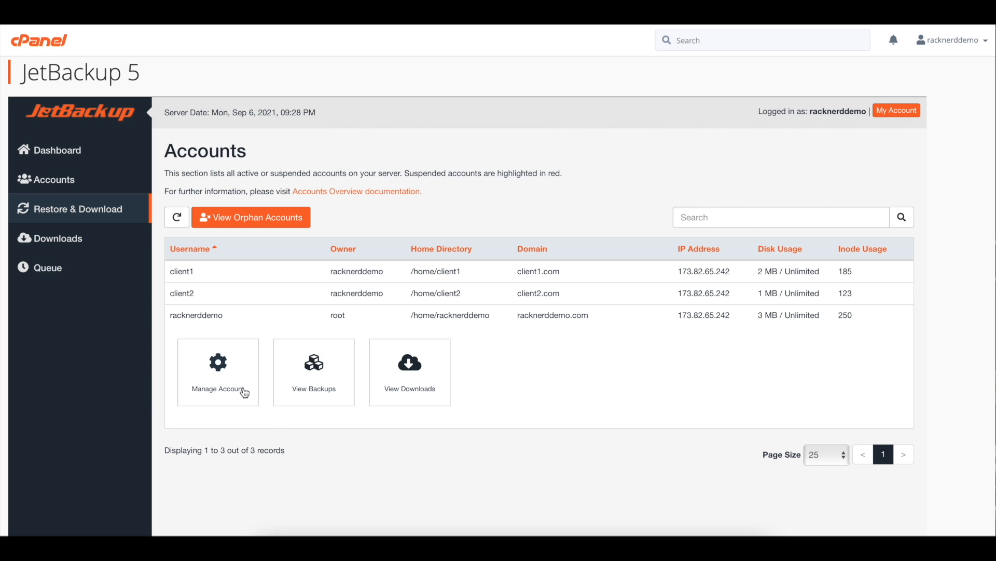
# Show racknerddemo's backups with advanced settings and the home directory entries
pyautogui.click(314, 372)
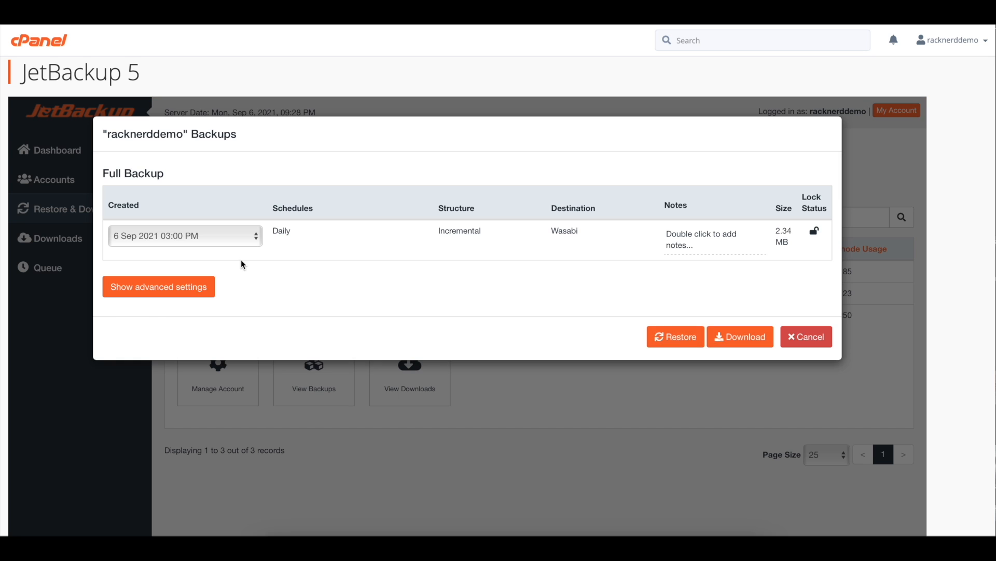
pyautogui.click(159, 286)
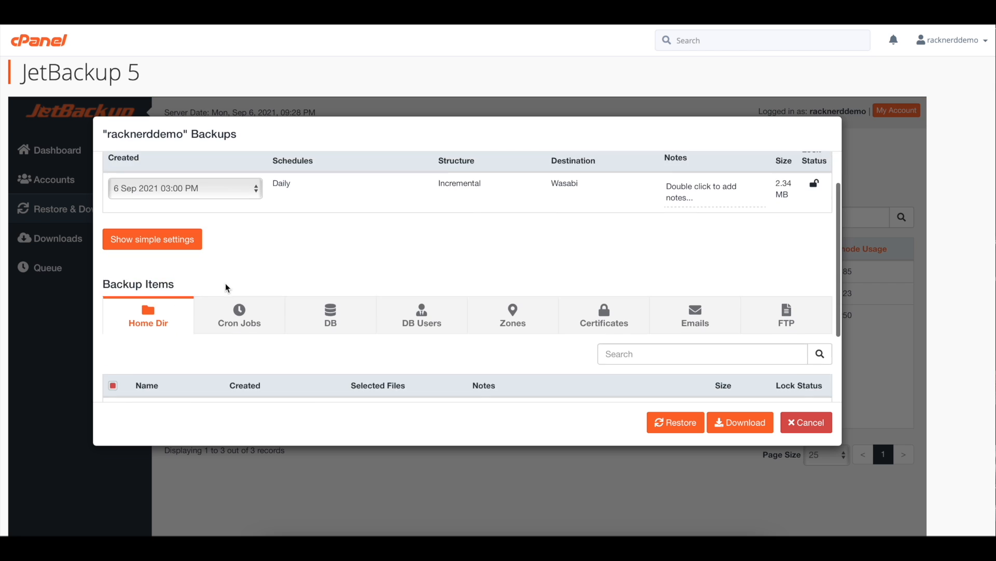
pyautogui.click(152, 239)
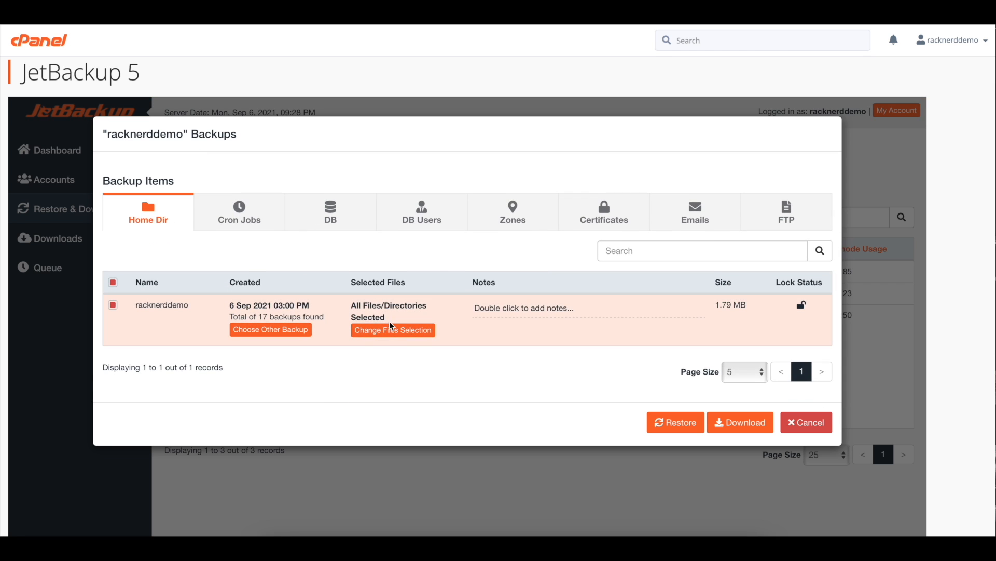
# Select only public_html/index.html in the file picker and queue the restore
pyautogui.click(392, 330)
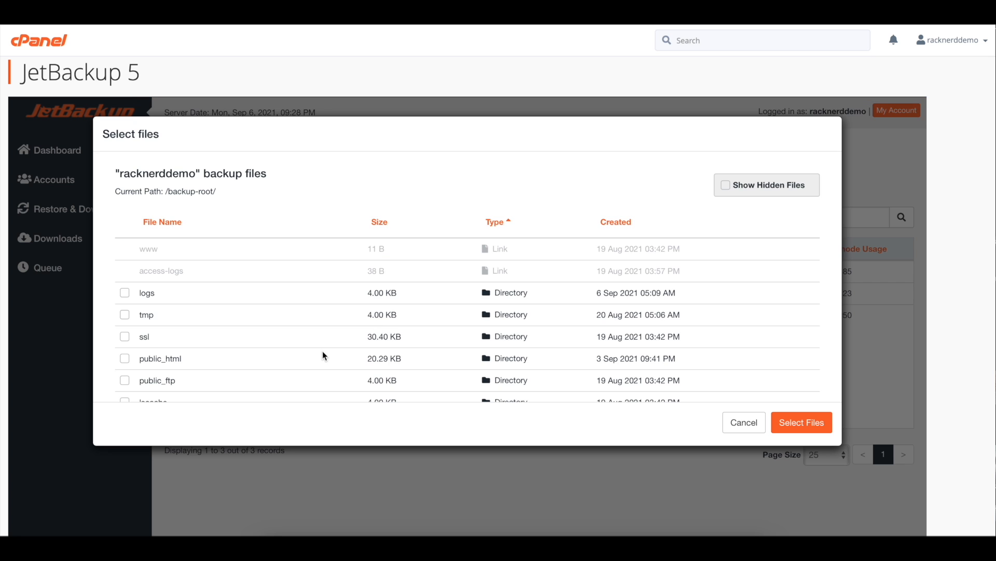
pyautogui.click(160, 357)
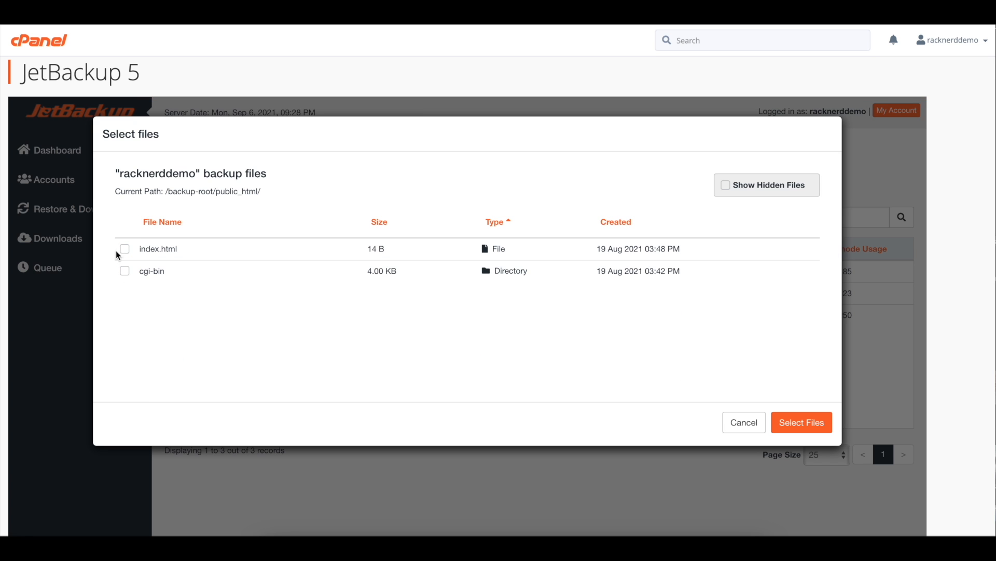
pyautogui.click(124, 249)
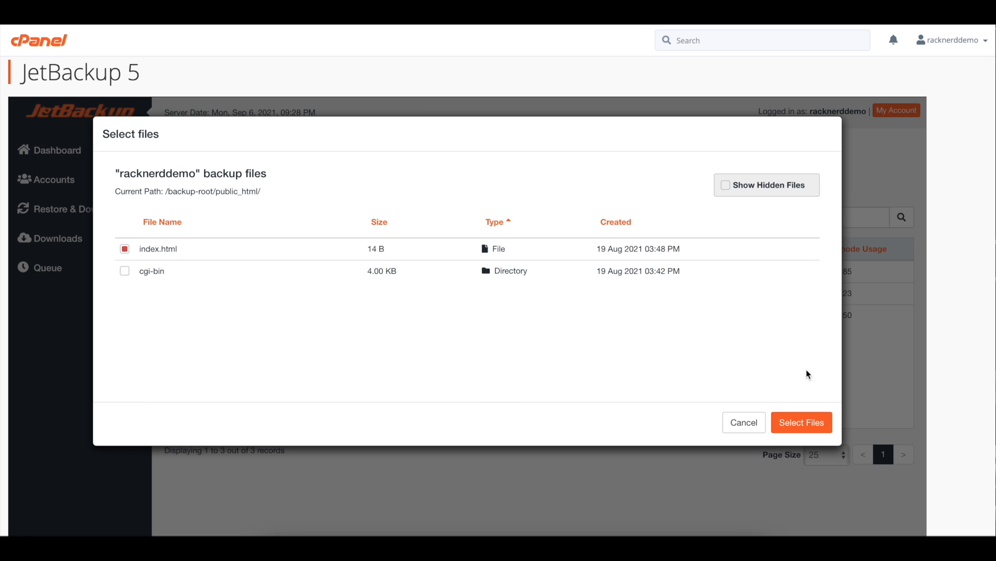
pyautogui.click(801, 422)
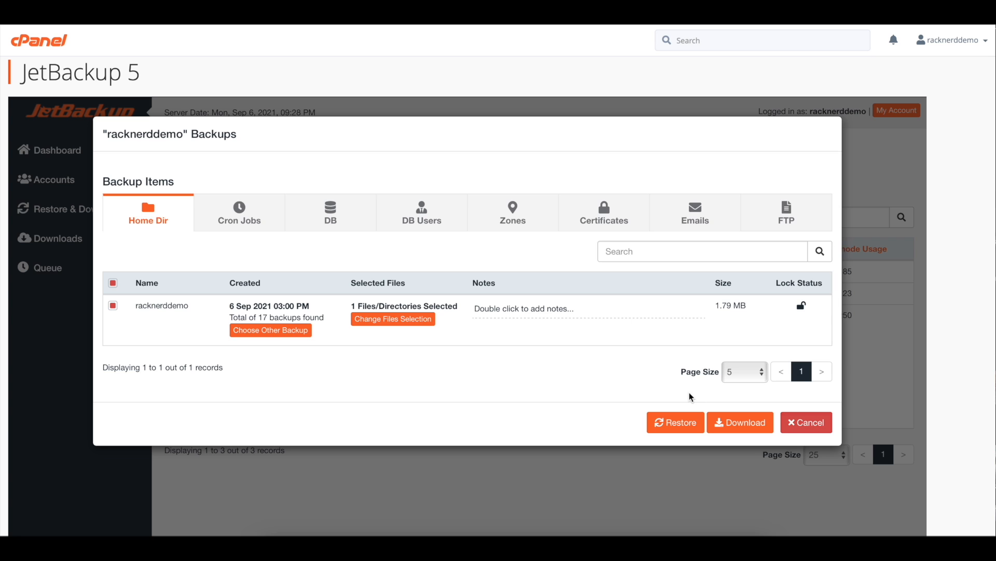
pyautogui.moveTo(460, 341)
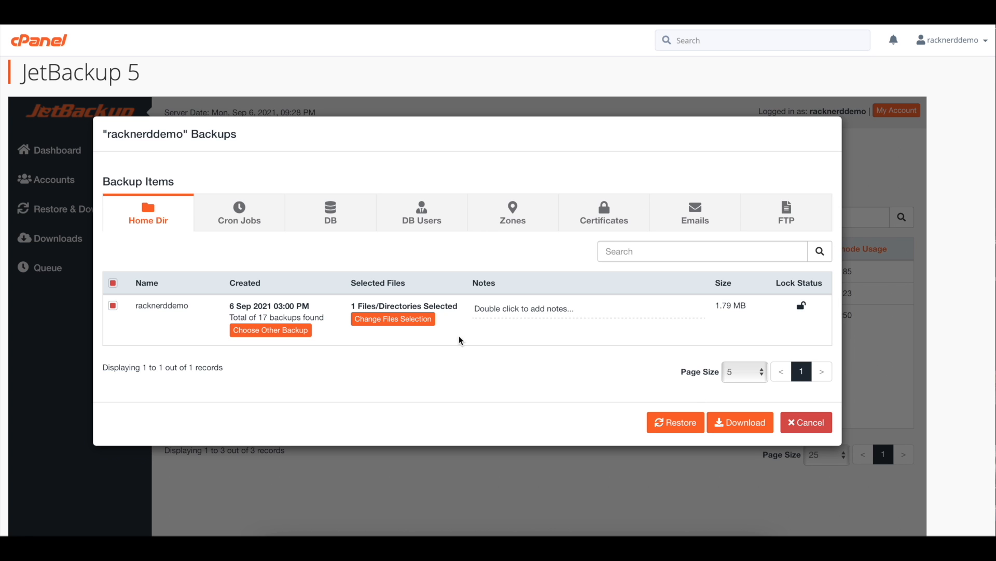
pyautogui.click(393, 318)
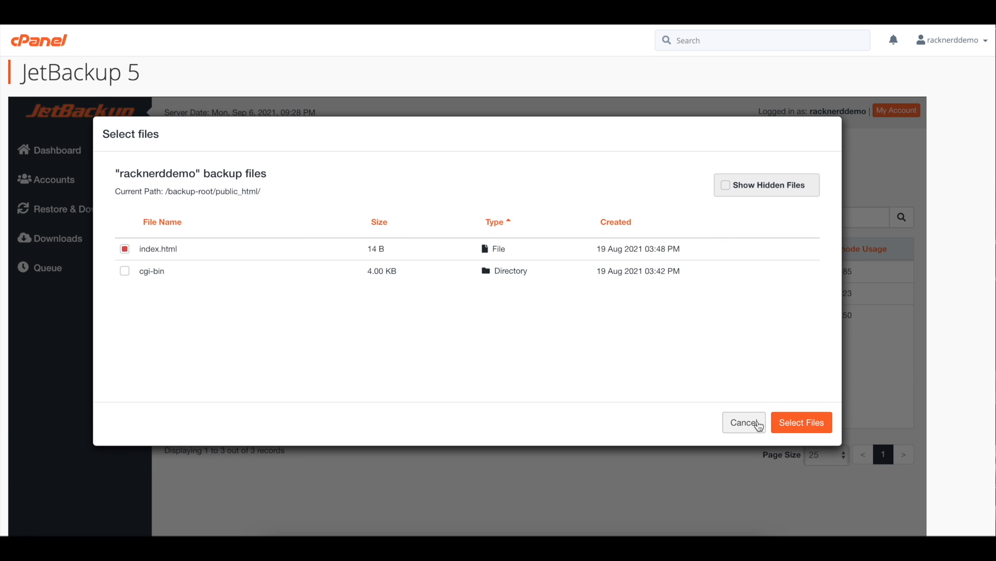
pyautogui.click(802, 422)
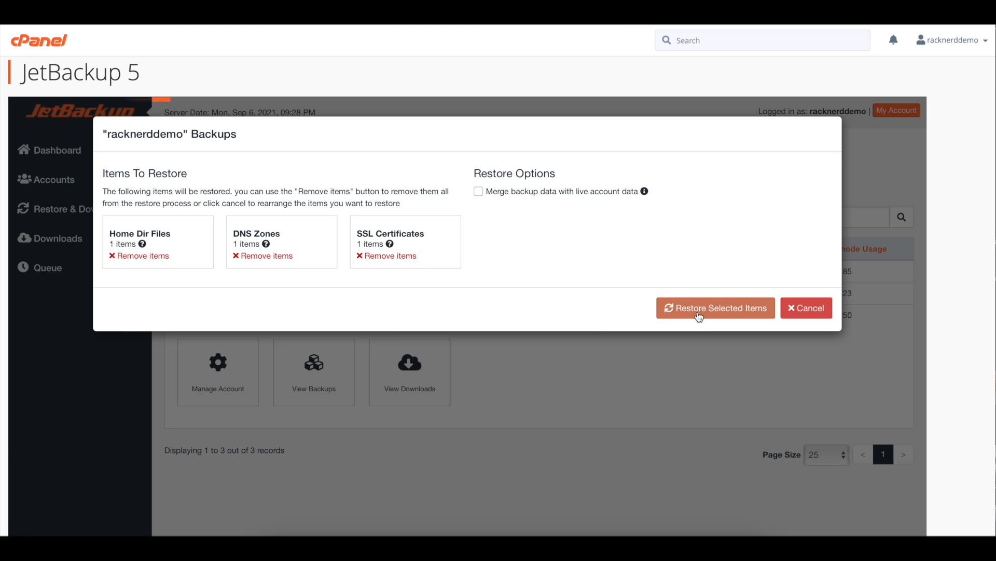
pyautogui.click(715, 308)
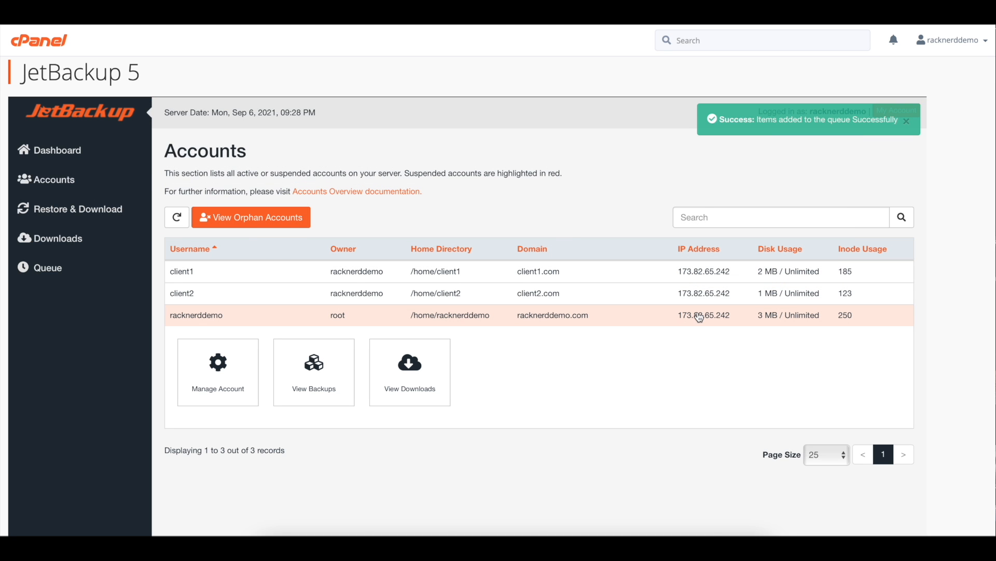